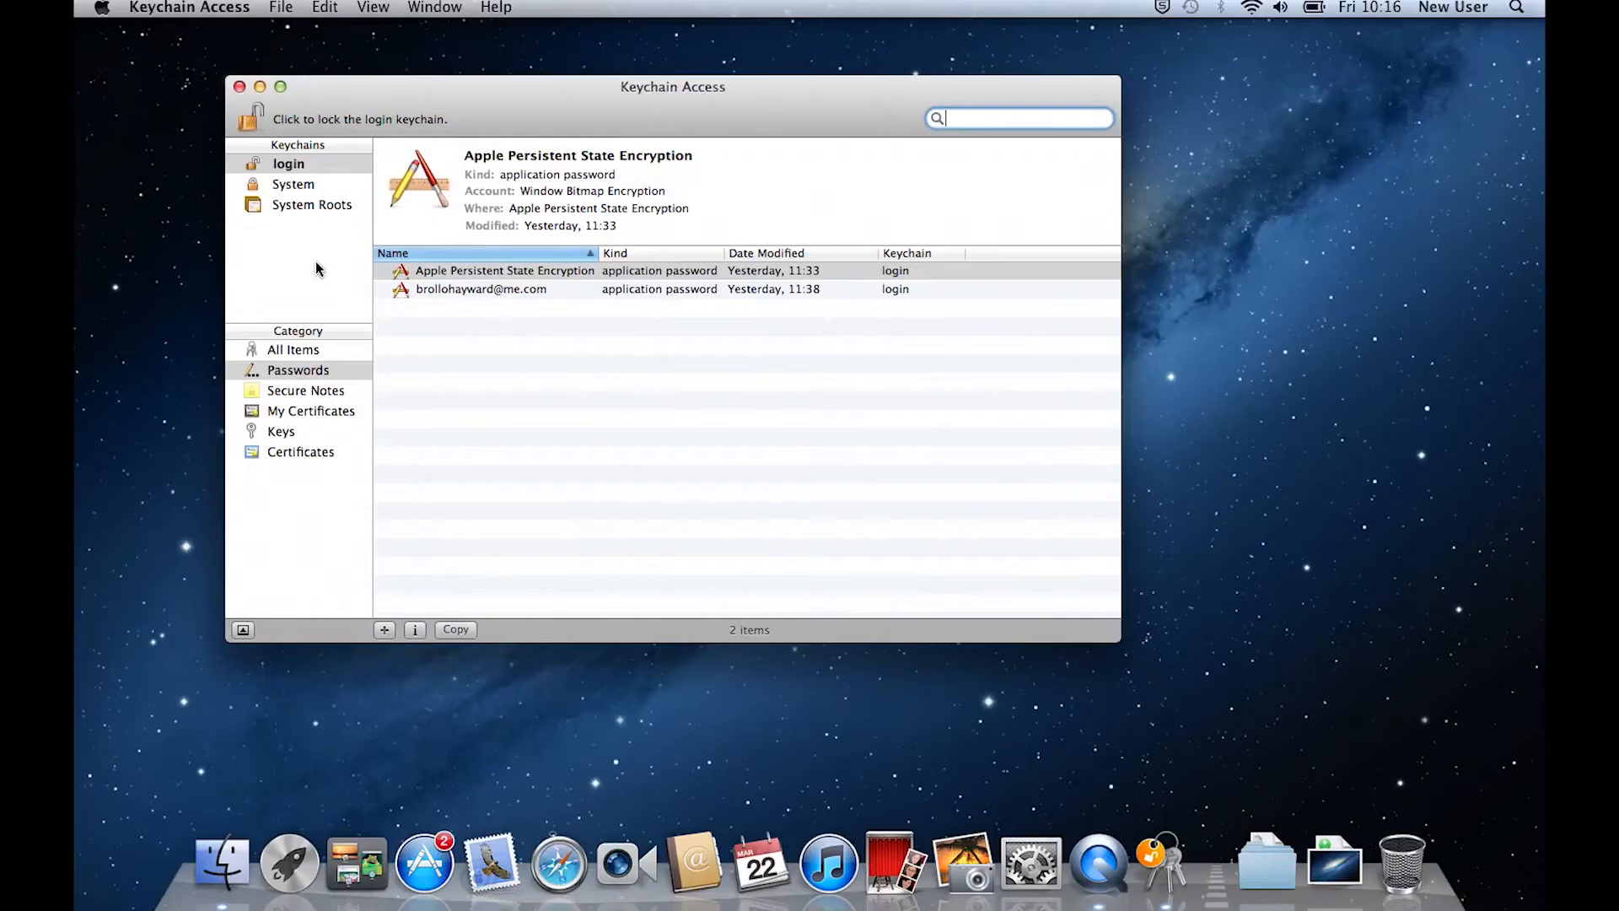
pyautogui.moveTo(292, 349)
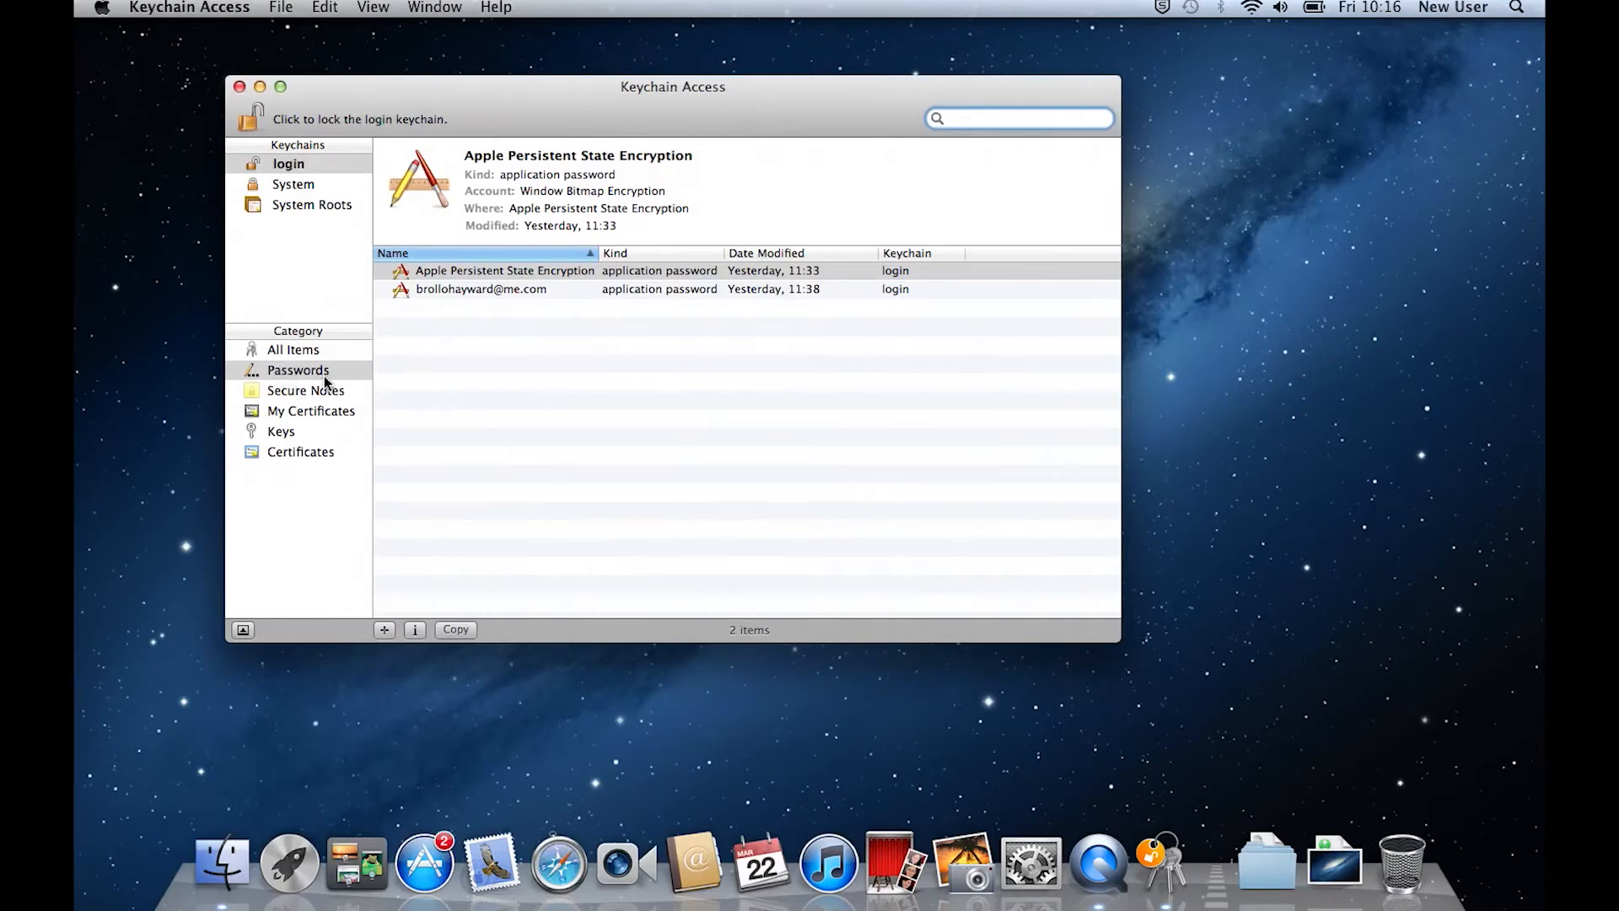
# Filter the login keychain to Passwords and select the iCloud mail account entry
pyautogui.click(298, 369)
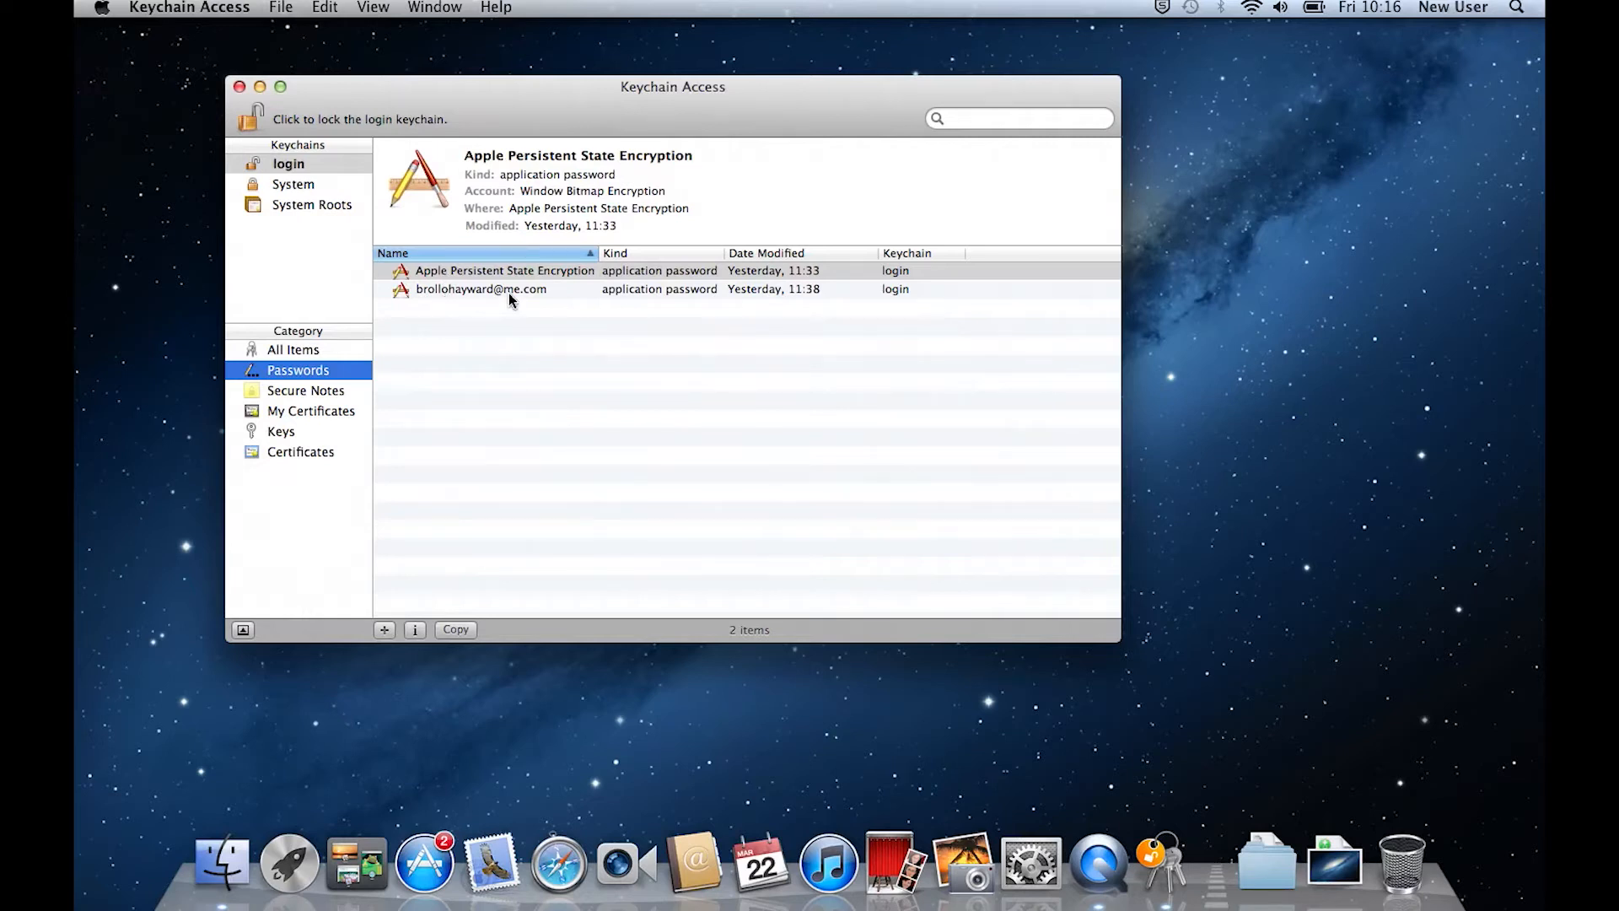
pyautogui.click(481, 289)
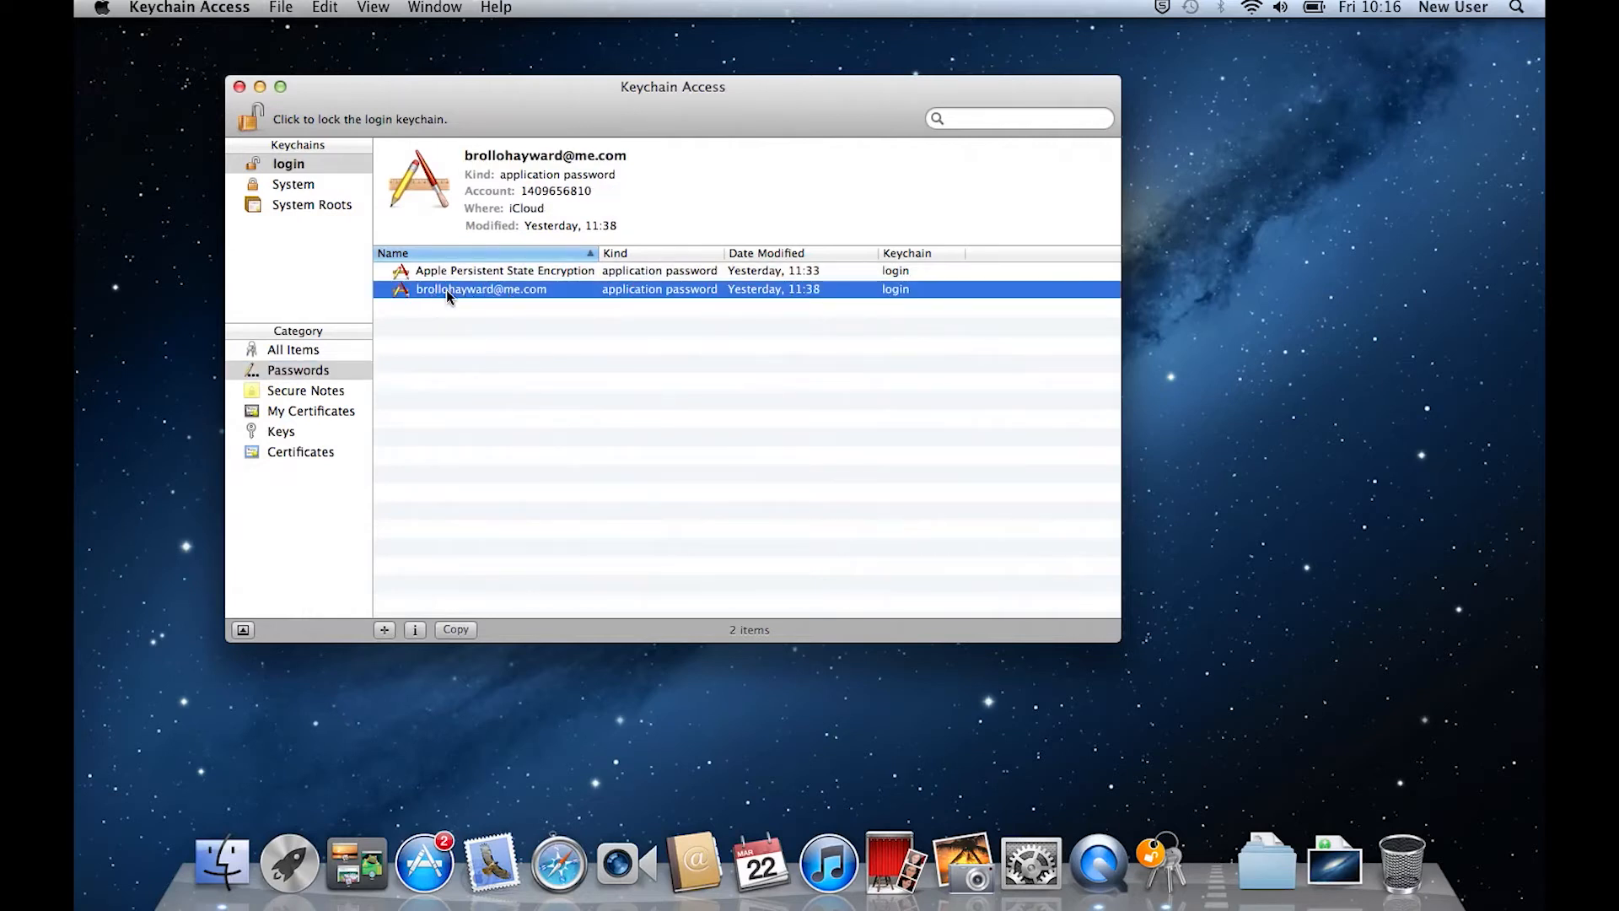
# Open the iCloud mail account password entry in its own Attributes window
pyautogui.doubleClick(480, 289)
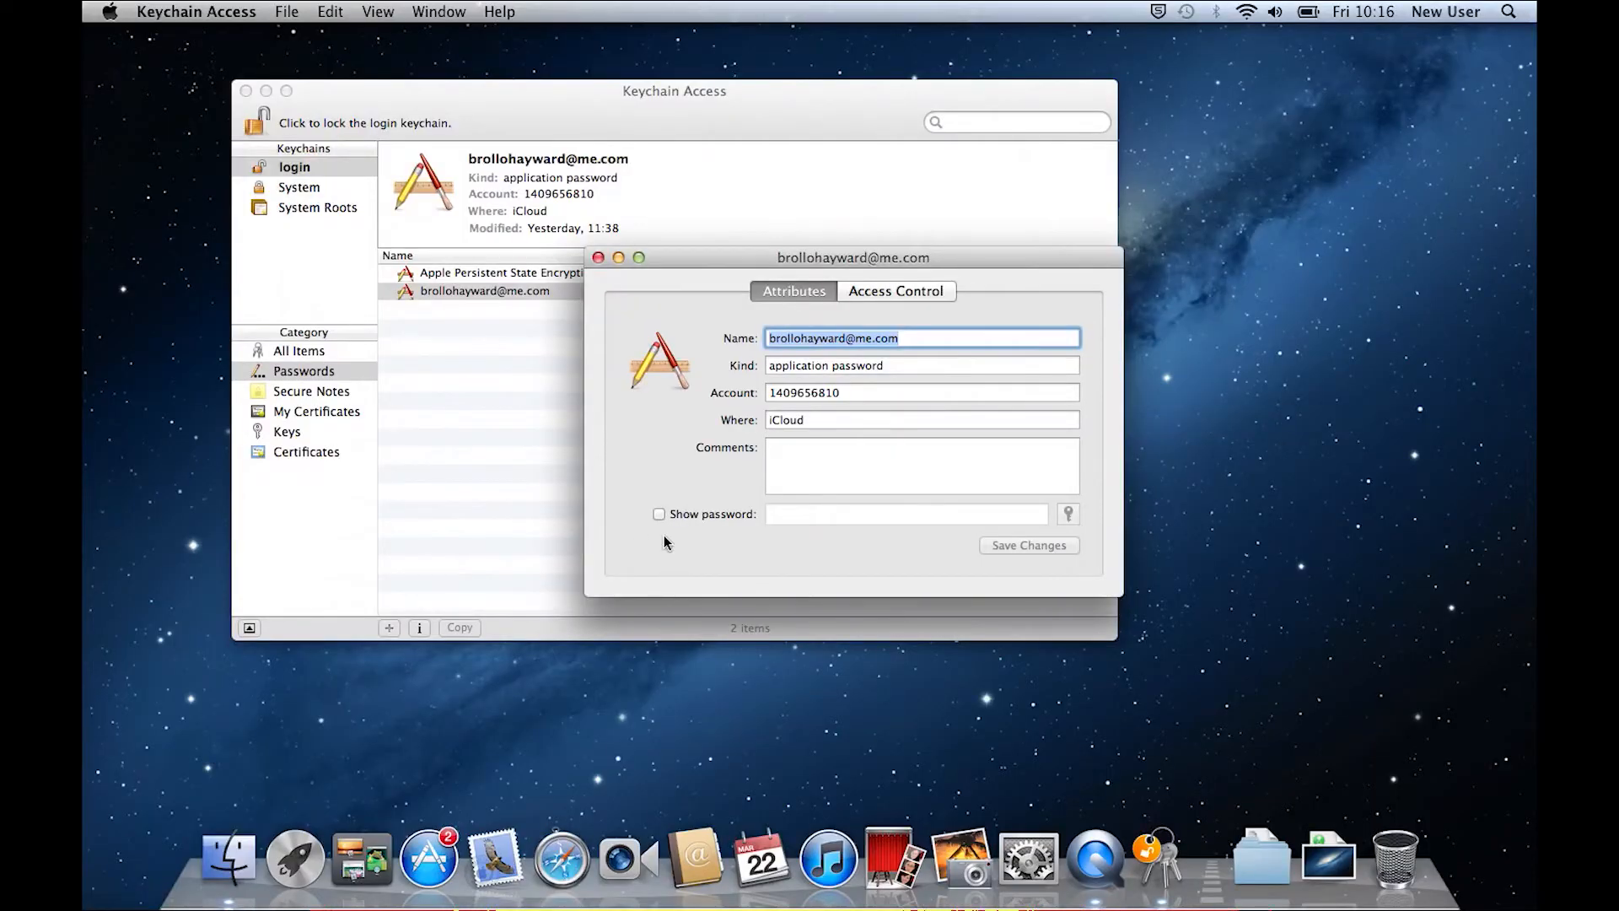
pyautogui.moveTo(645, 521)
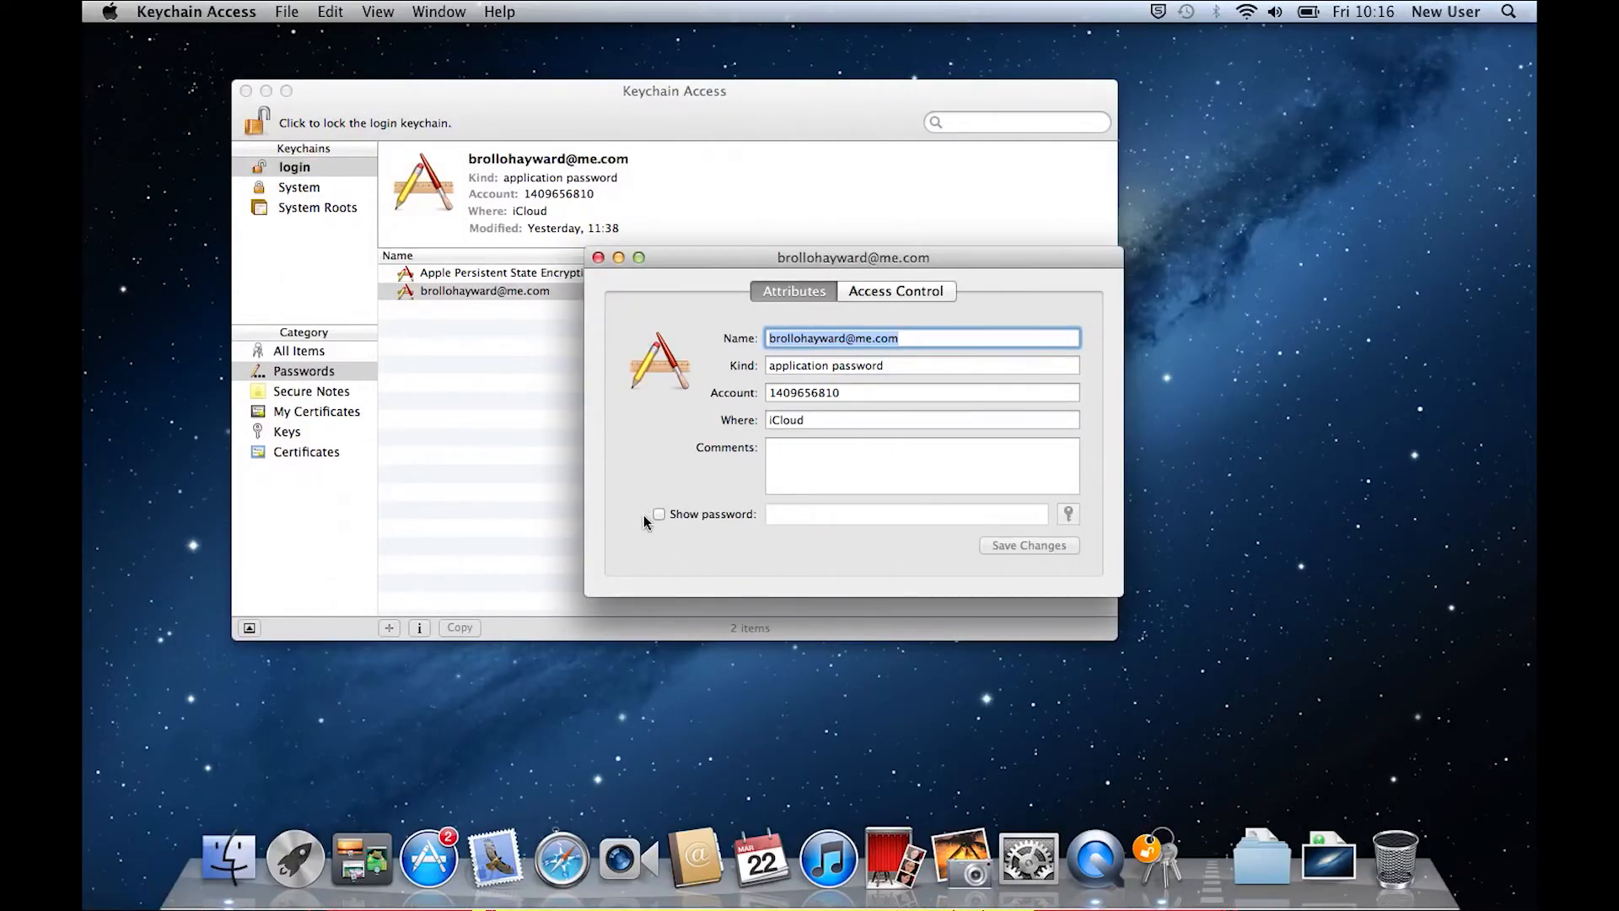
# Tick Show password and allow keychain access to display the stored iCloud password
pyautogui.click(659, 514)
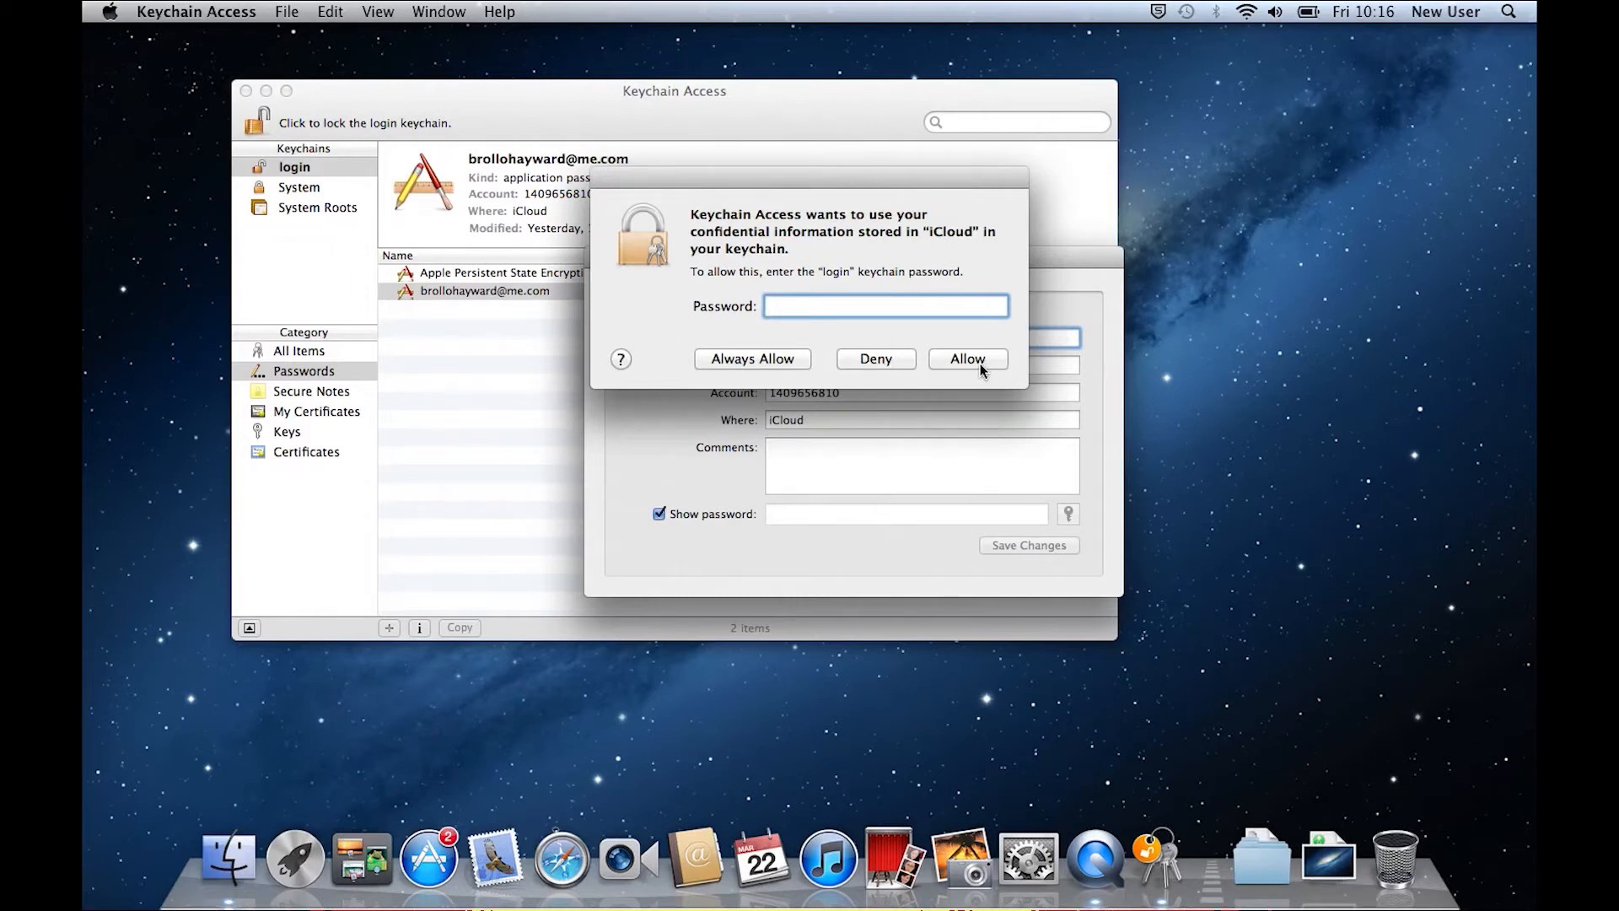
pyautogui.click(967, 359)
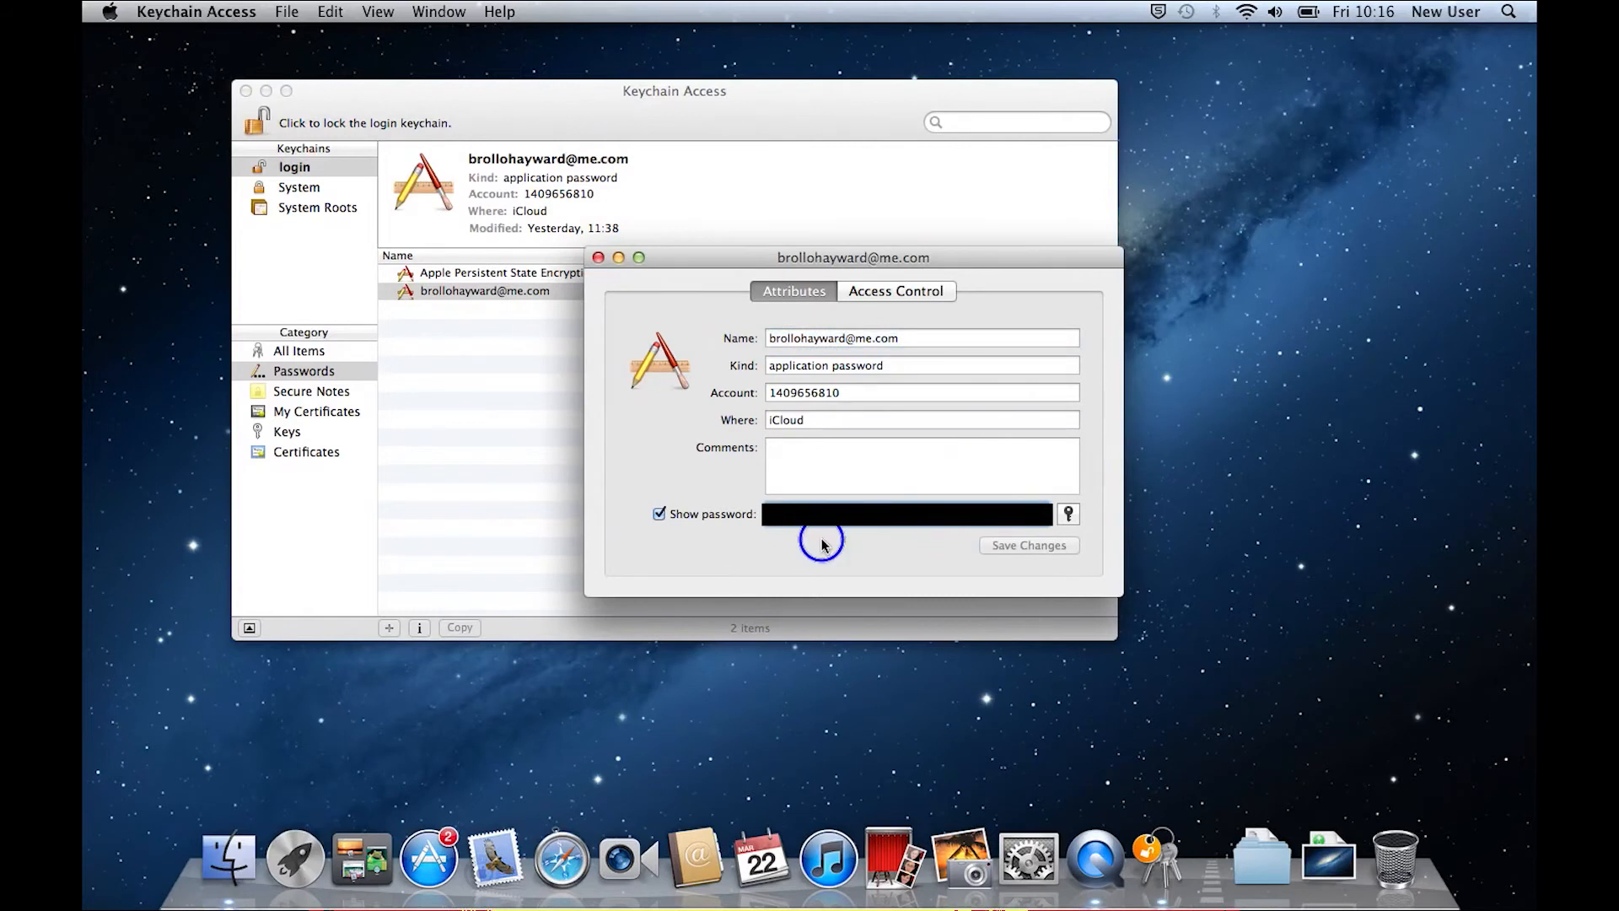